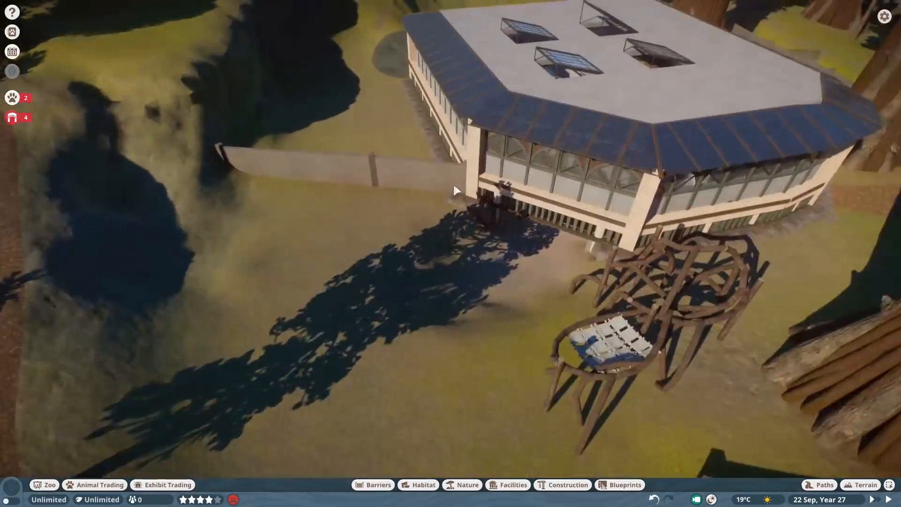
# Lower the ground along the glass barrier into a dip and switch Highlight Hidden Barriers off.
pyautogui.click(864, 484)
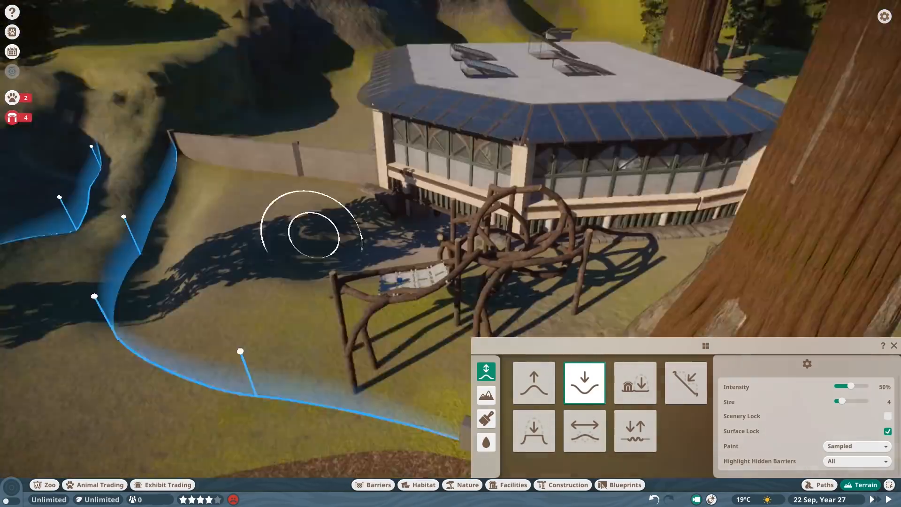
pyautogui.click(486, 442)
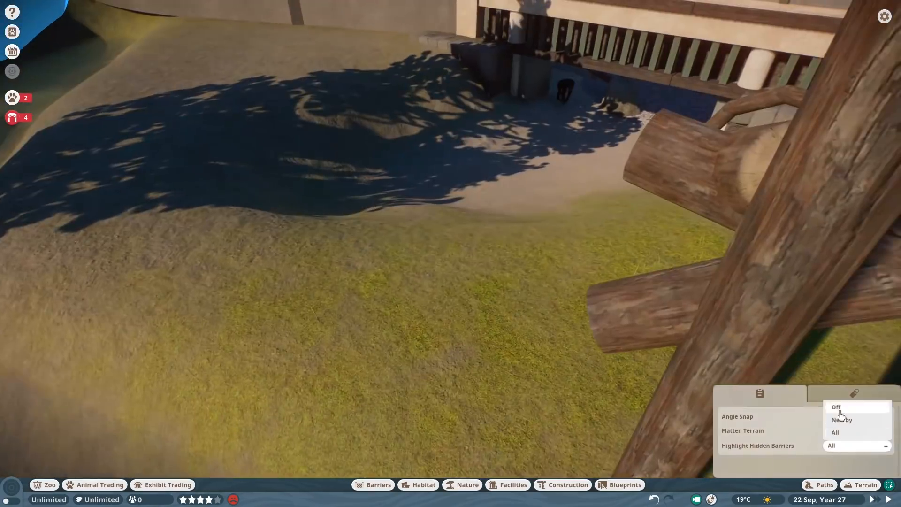
pyautogui.click(837, 407)
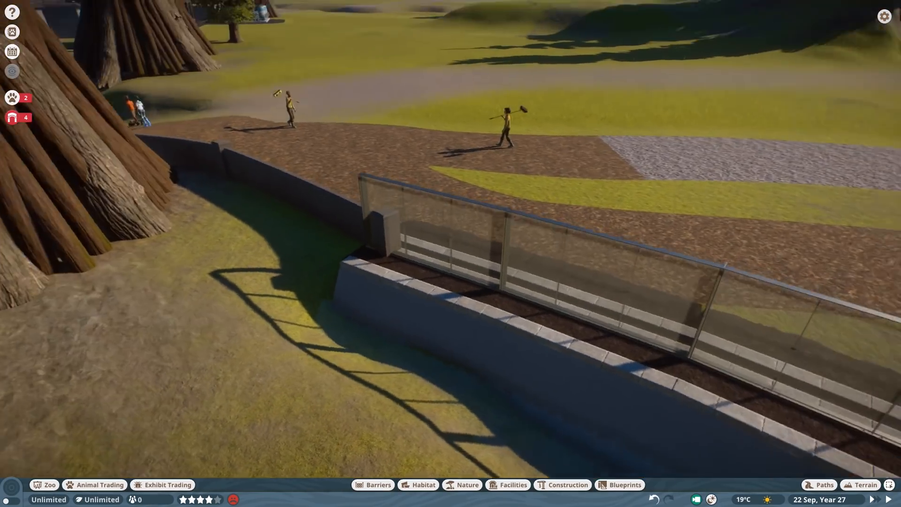
# Place large rock scenery pieces behind the climbing frame, checking placement from several angles.
pyautogui.click(373, 484)
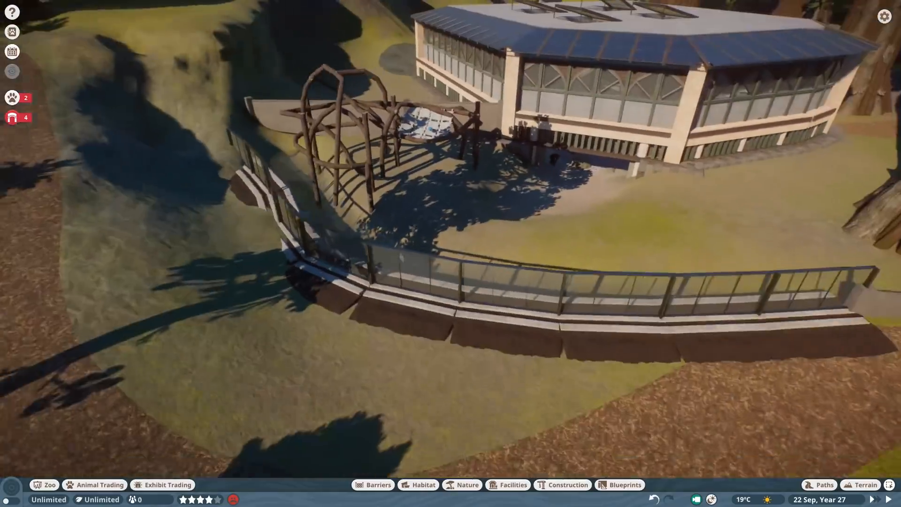
pyautogui.click(566, 485)
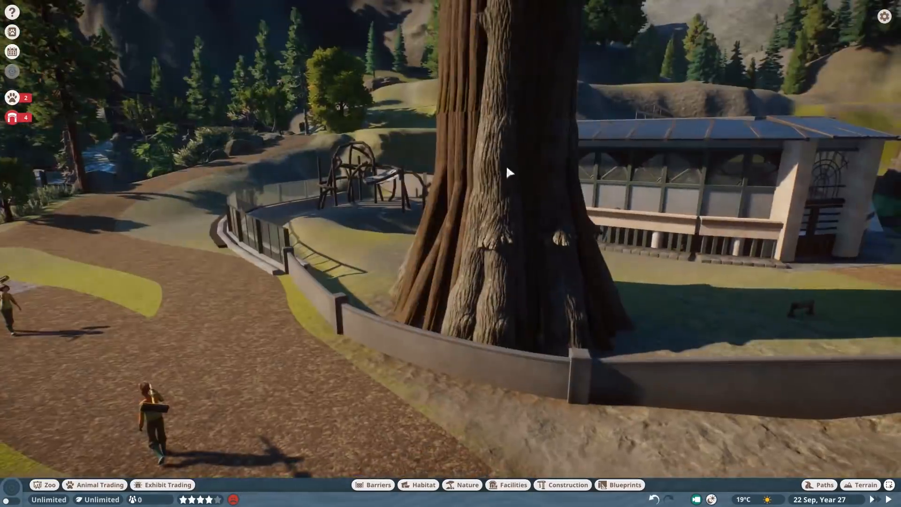
pyautogui.click(372, 485)
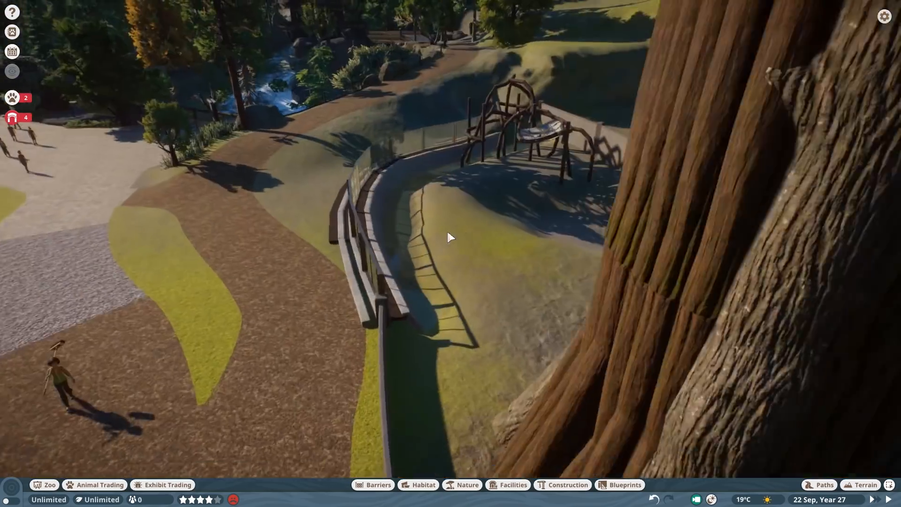
pyautogui.click(467, 484)
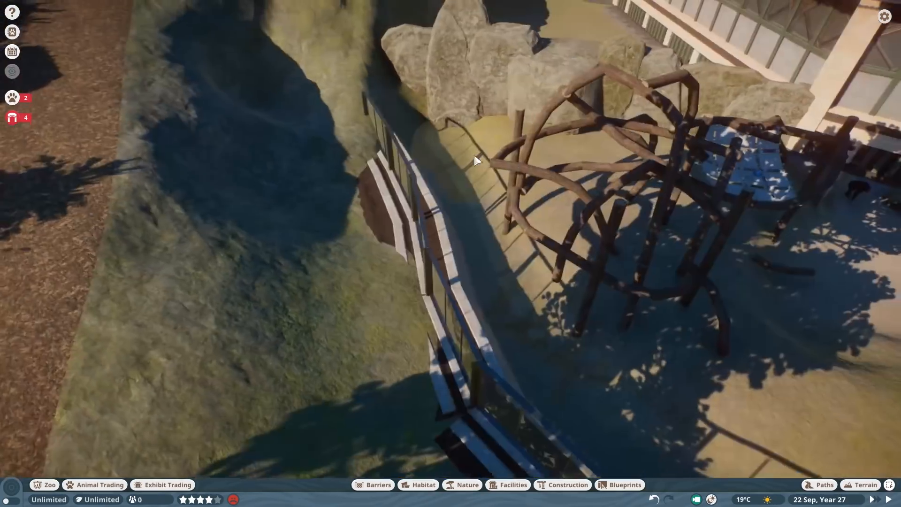
pyautogui.click(566, 485)
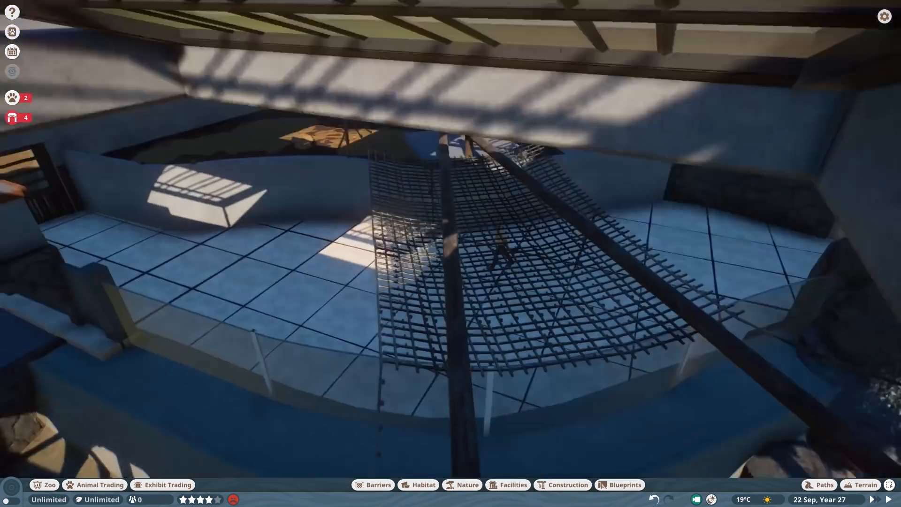
# Inspect the glass barrier group and browse the Construction wall pieces such as Painted Brick Wall.
pyautogui.click(861, 484)
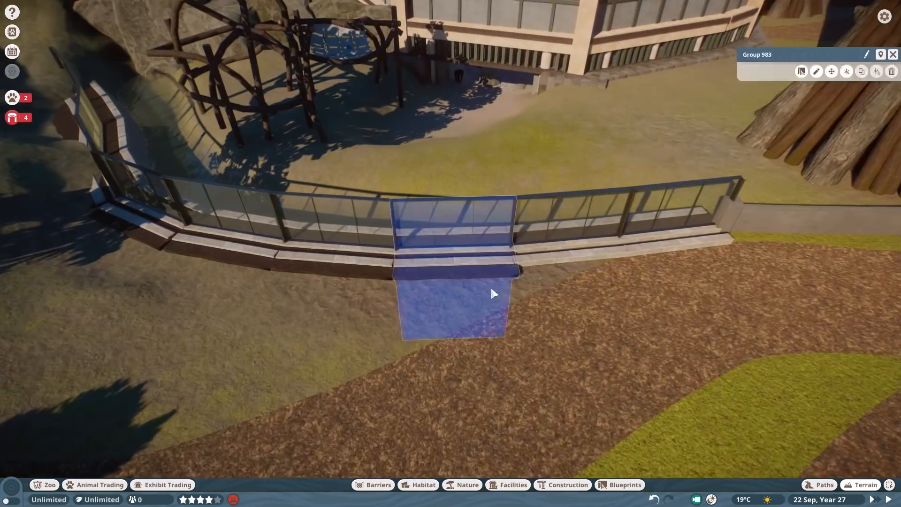
pyautogui.click(568, 484)
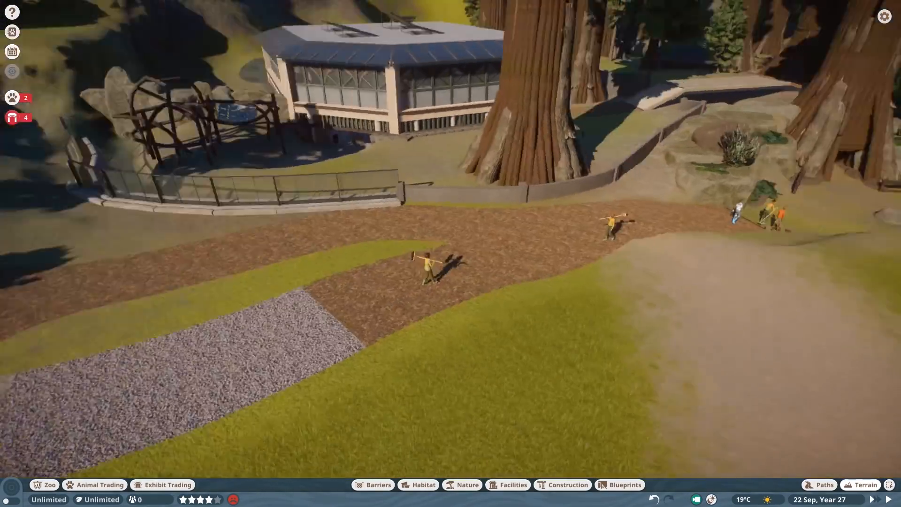
pyautogui.click(567, 485)
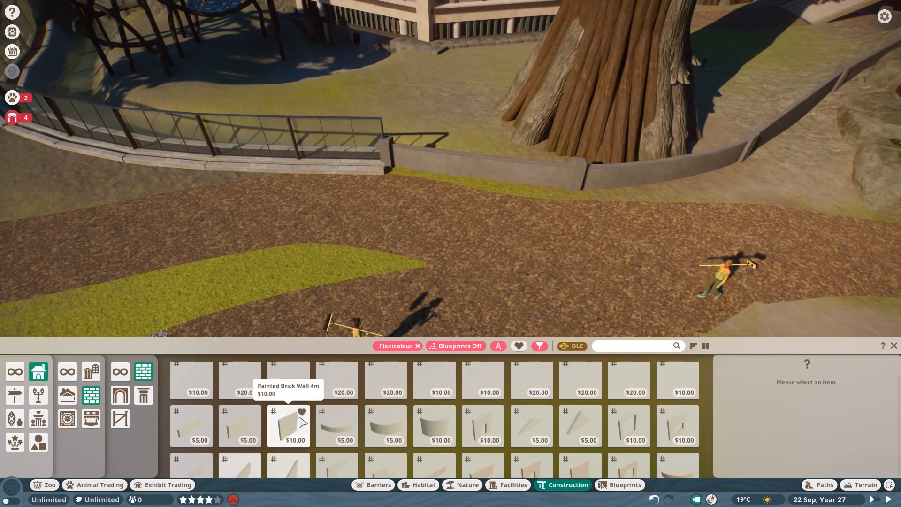
# Stack a Painted Brick Wall with plank and Classic Planter Window Box trim, recoloured dark brown.
pyautogui.click(239, 425)
pyautogui.write('plank')
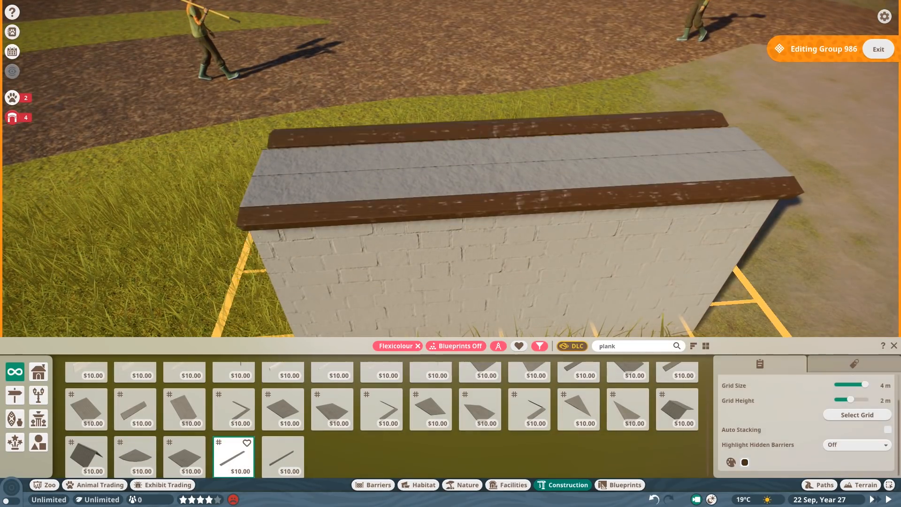
pyautogui.click(283, 456)
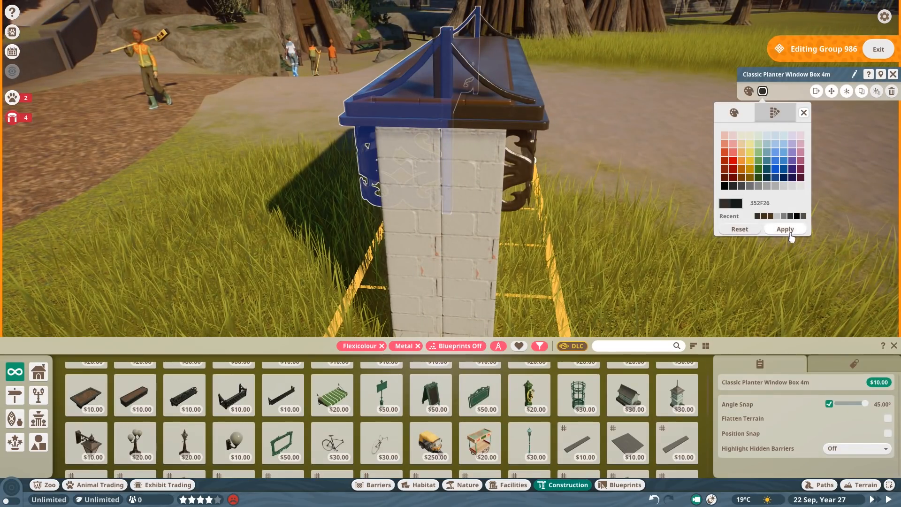
pyautogui.click(784, 229)
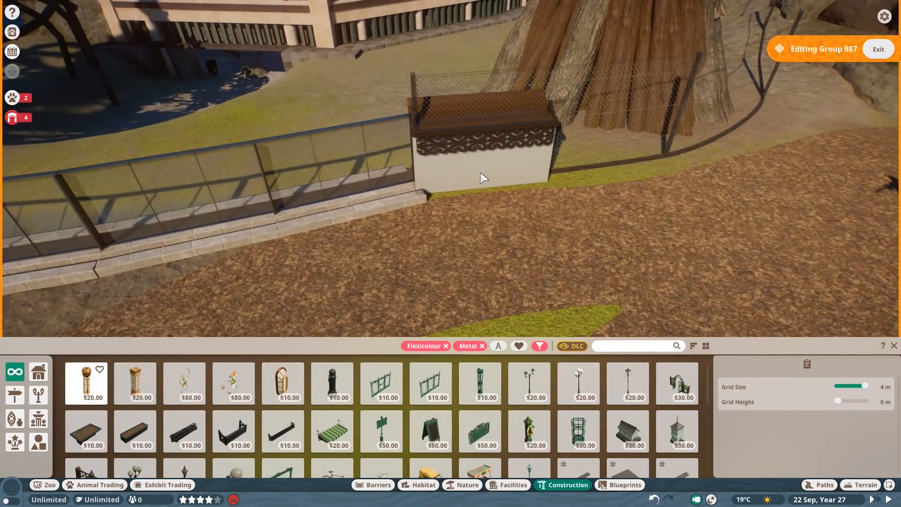
# Duplicate Painted Brick Wall 2m segments with trim along the edge toward the giant tree.
pyautogui.click(483, 155)
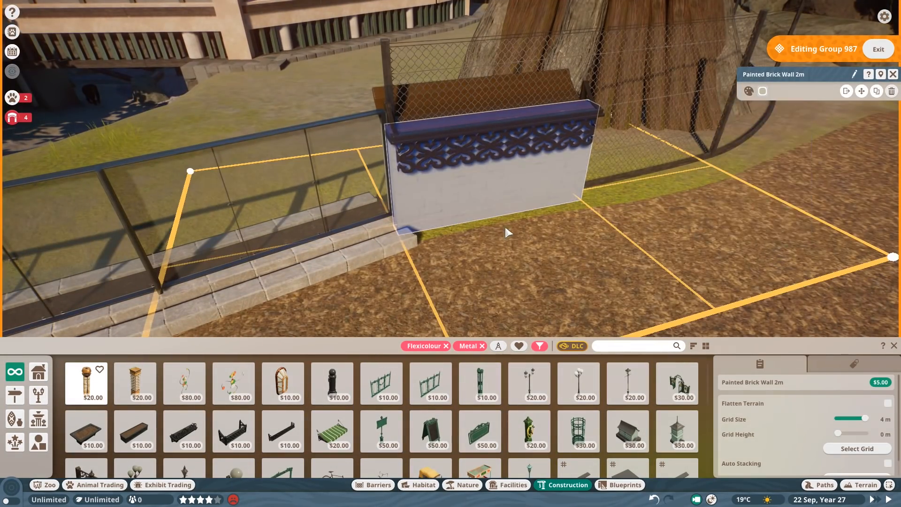
pyautogui.click(748, 91)
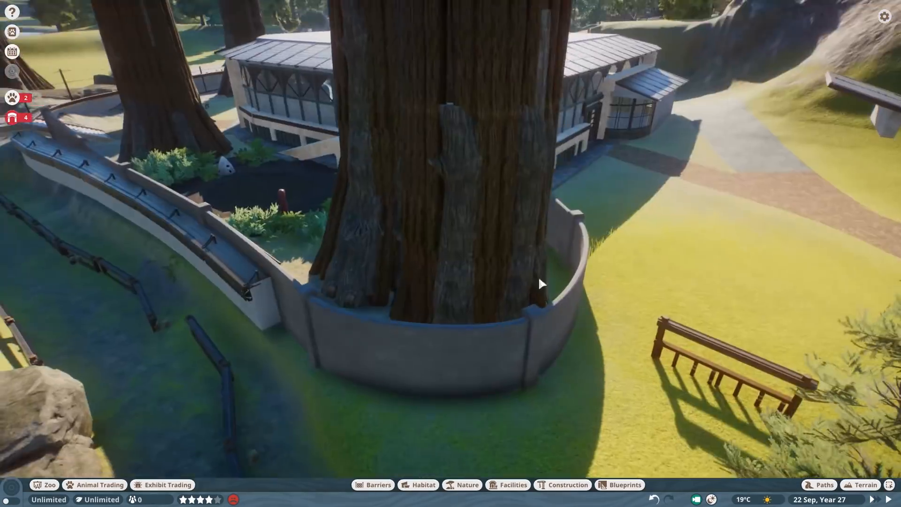
pyautogui.click(372, 485)
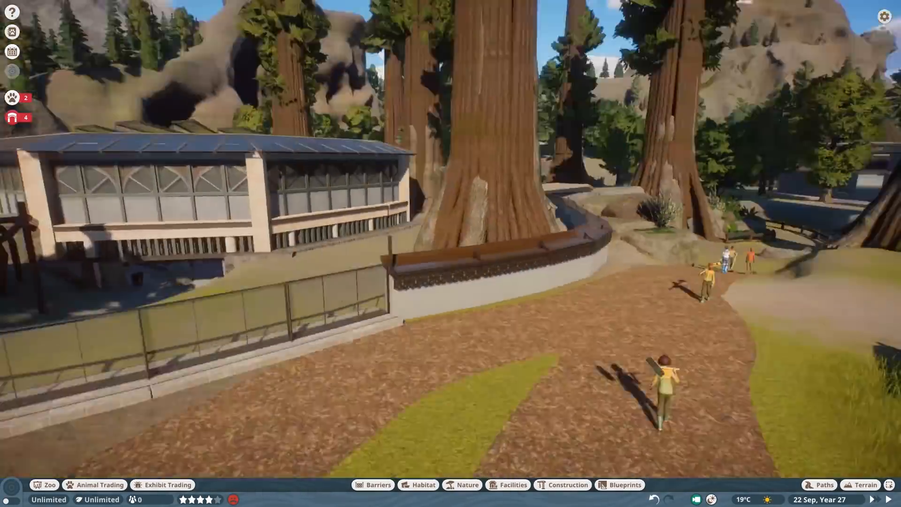
pyautogui.click(860, 485)
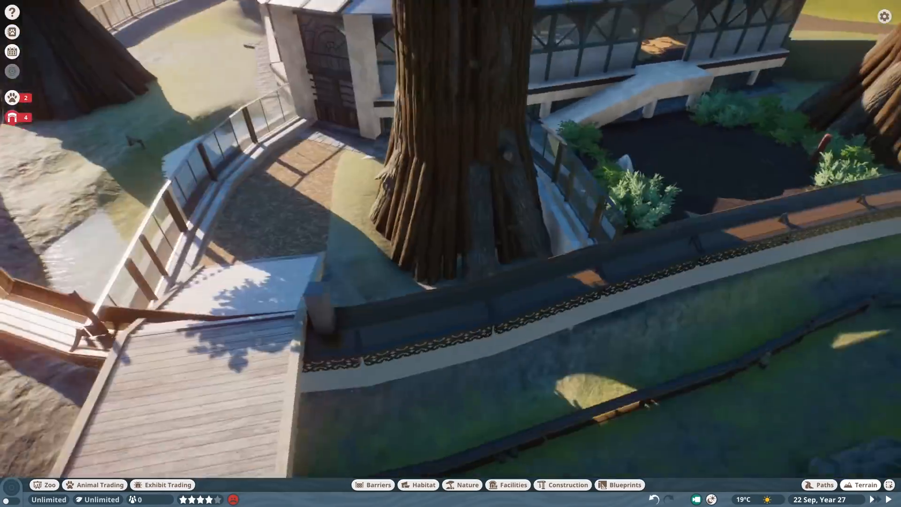
pyautogui.click(567, 484)
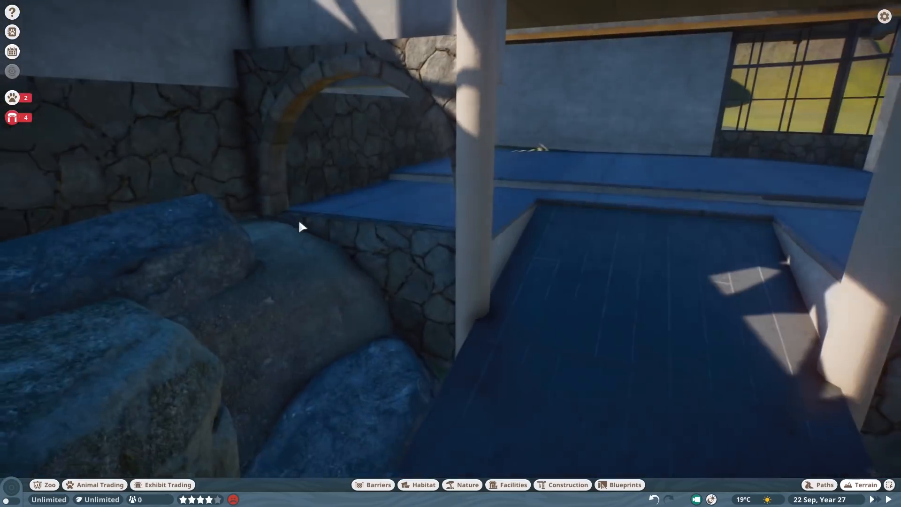
# Recolour the Flexicolour lattice block group brown from the recent swatch and stack it into stairs.
pyautogui.click(568, 485)
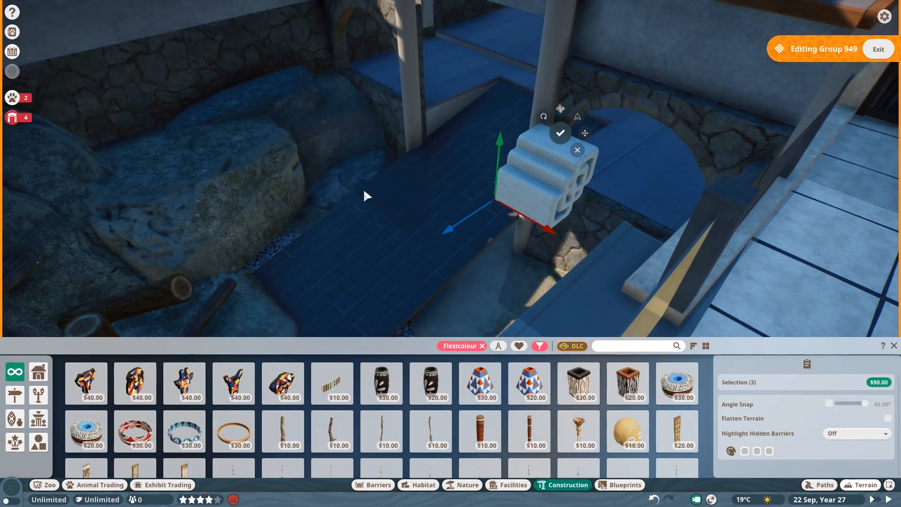
pyautogui.click(745, 451)
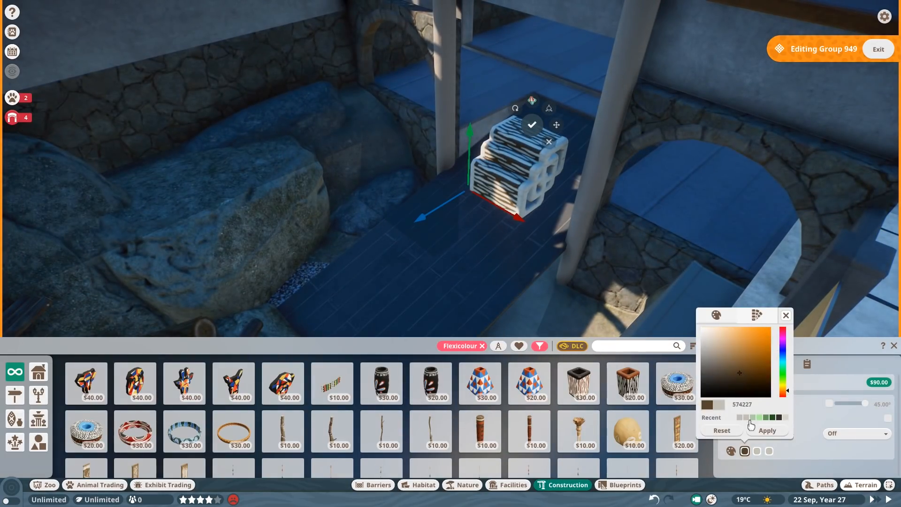
pyautogui.click(767, 431)
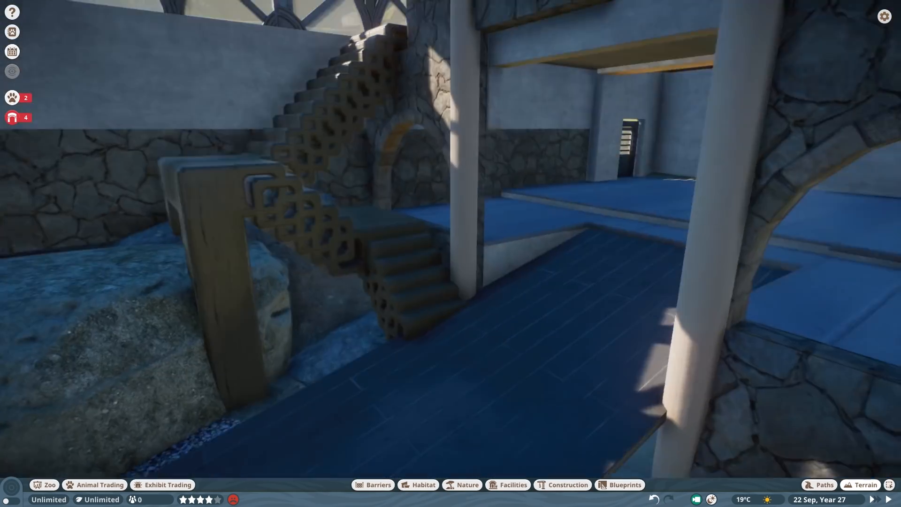
# Save the zoo over the Yosemite Valley Zoo 2020 3 save.
pyautogui.click(568, 485)
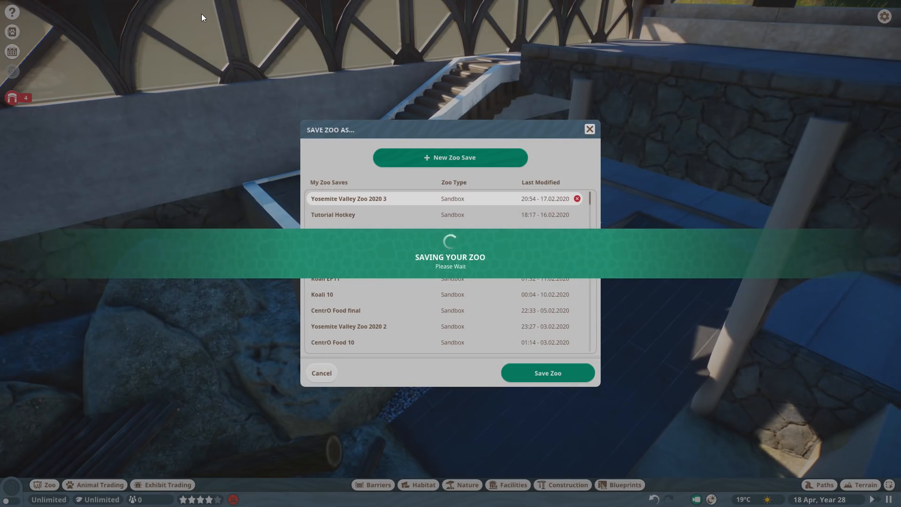
# Place a Water Bowl Large beneath the waterfall and check the chimpanzee's thirst alert.
pyautogui.click(547, 373)
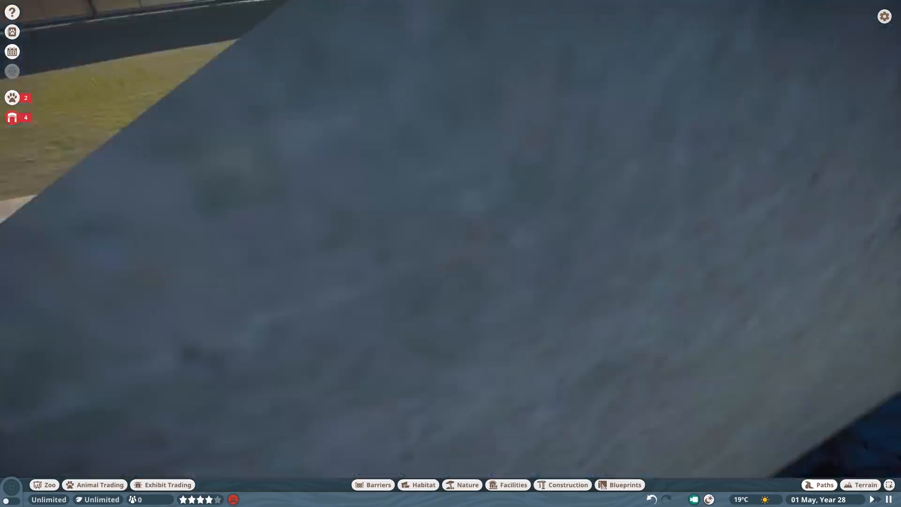
pyautogui.click(422, 485)
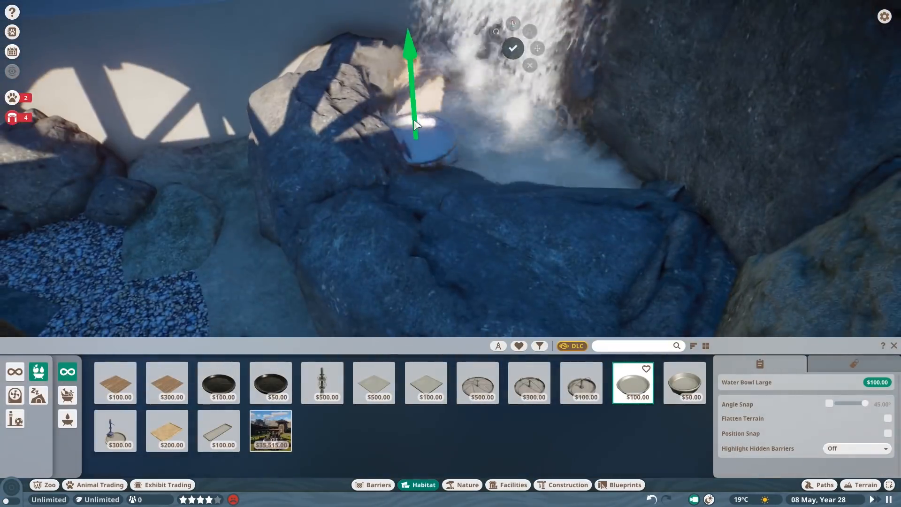
pyautogui.click(539, 345)
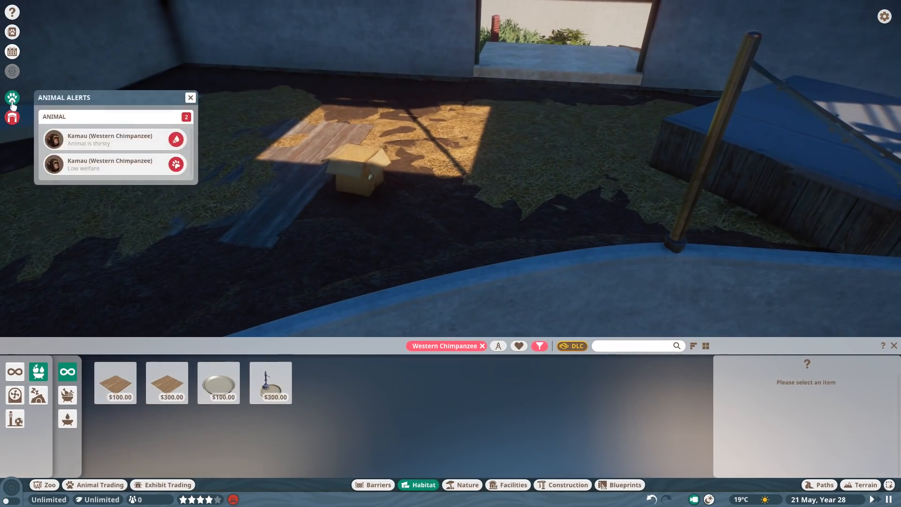
pyautogui.click(271, 383)
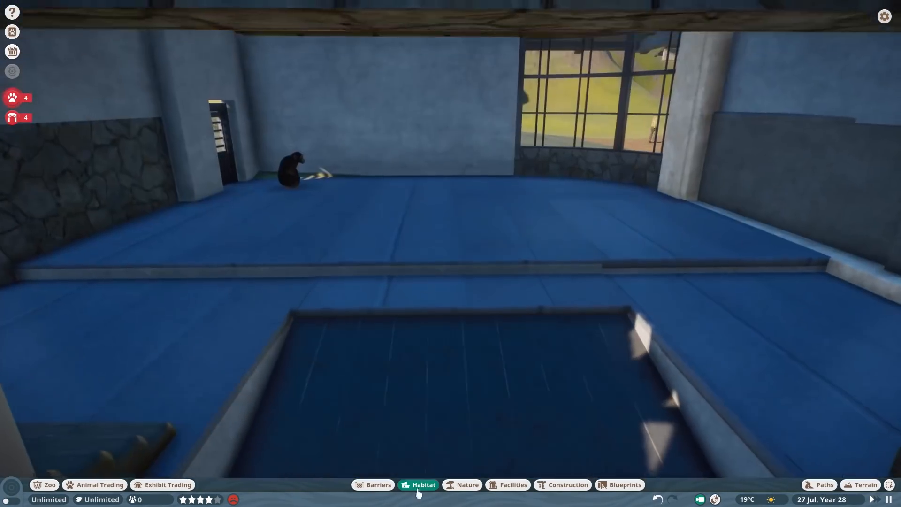
pyautogui.click(863, 485)
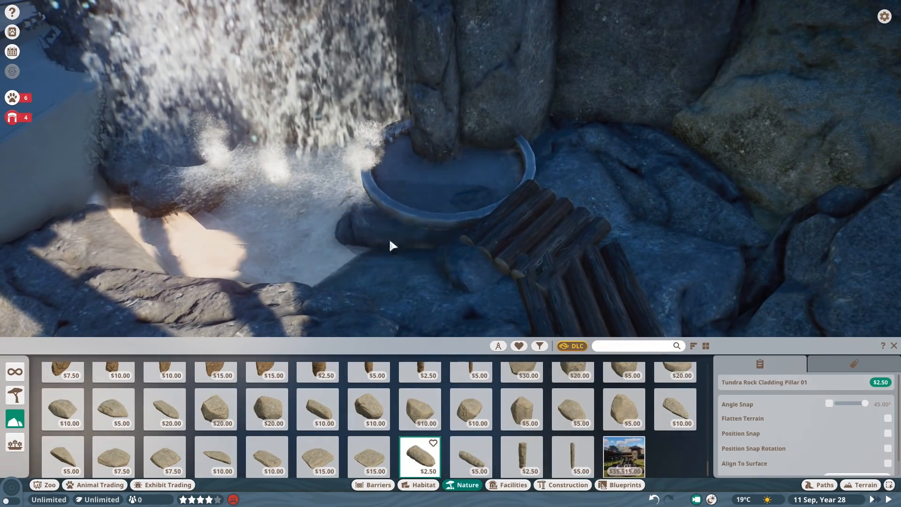
# Plant a Birds Nest Fern and a Coconut Palm beside the waterfall from the Africa/Tropical plant filters.
pyautogui.click(520, 409)
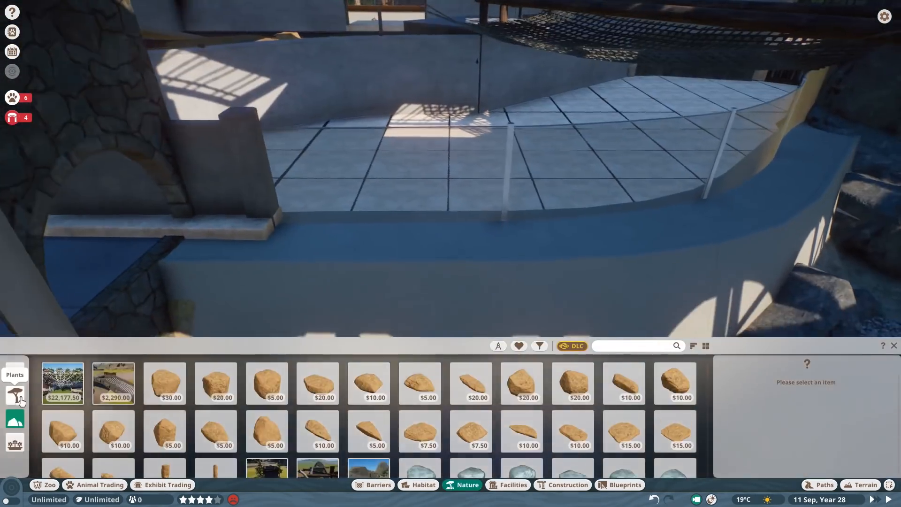
pyautogui.click(318, 383)
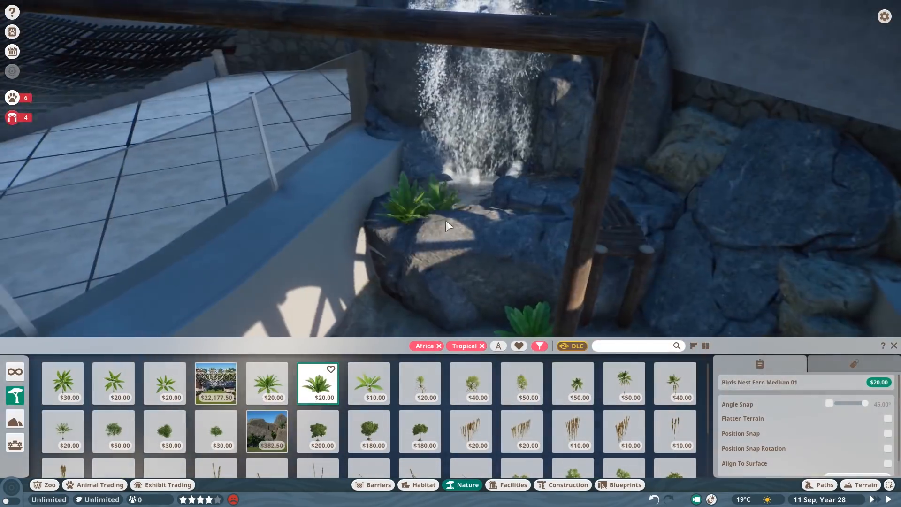
pyautogui.click(573, 384)
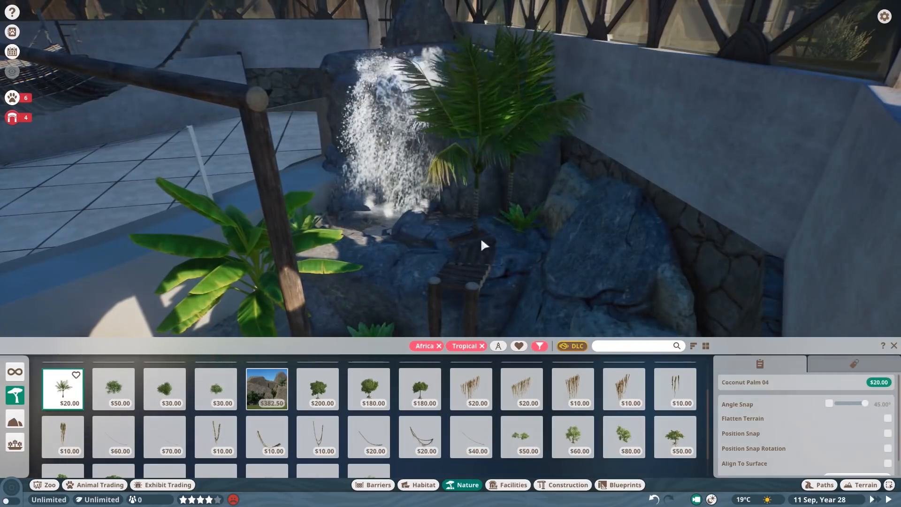
pyautogui.click(562, 485)
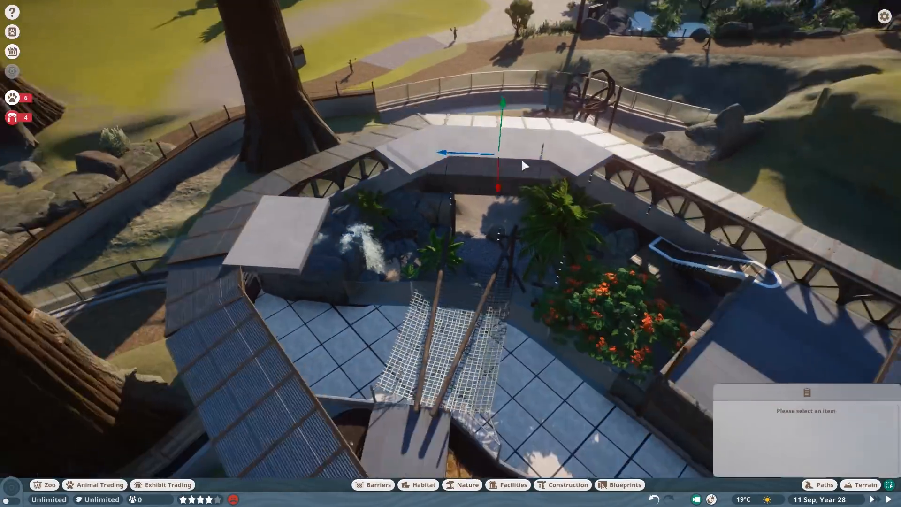
# Place Liana Vines 1m 01 and a large leafy plant on the grass near the house.
pyautogui.click(468, 485)
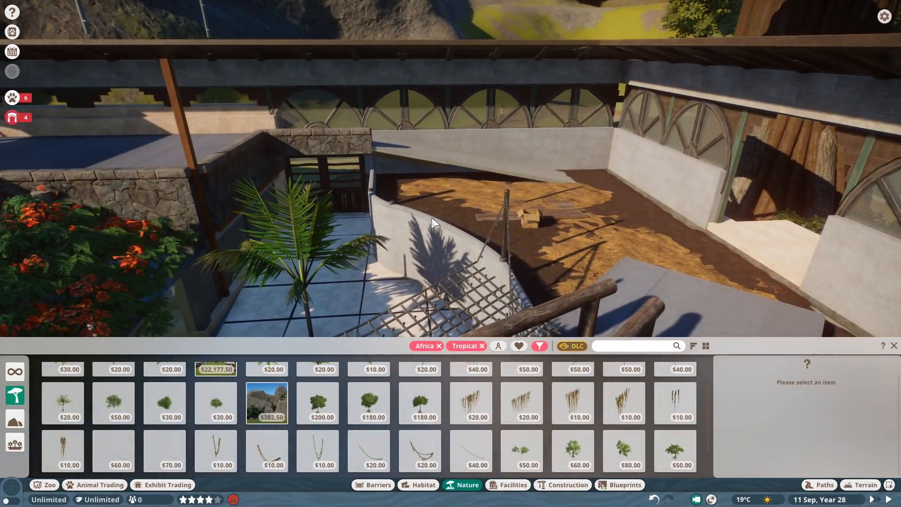
pyautogui.click(164, 403)
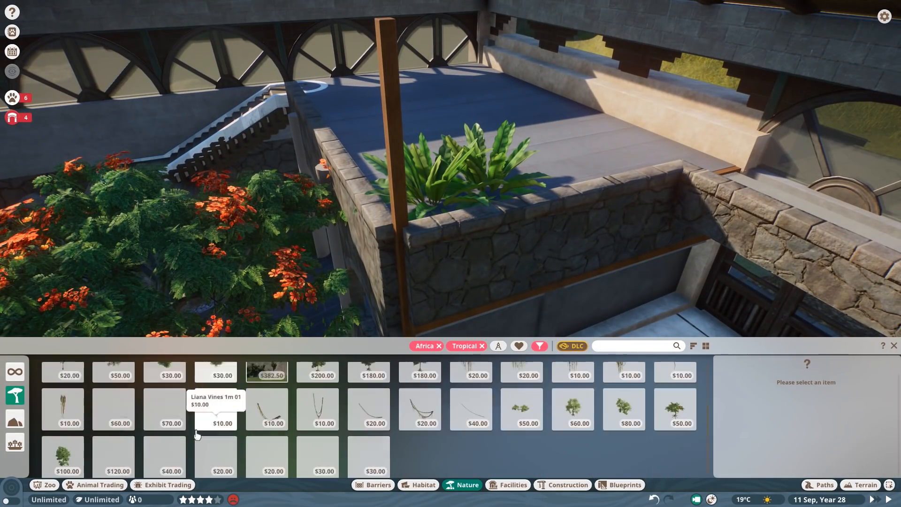
pyautogui.click(438, 345)
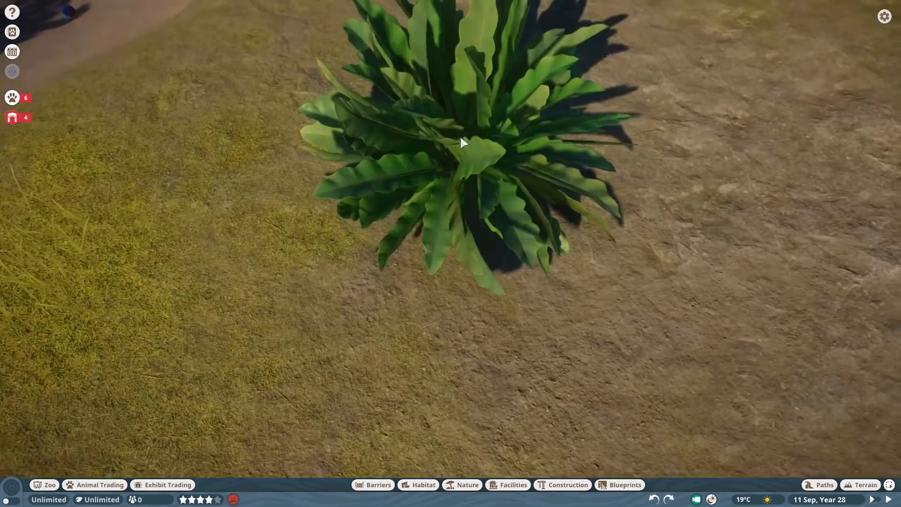
pyautogui.click(466, 485)
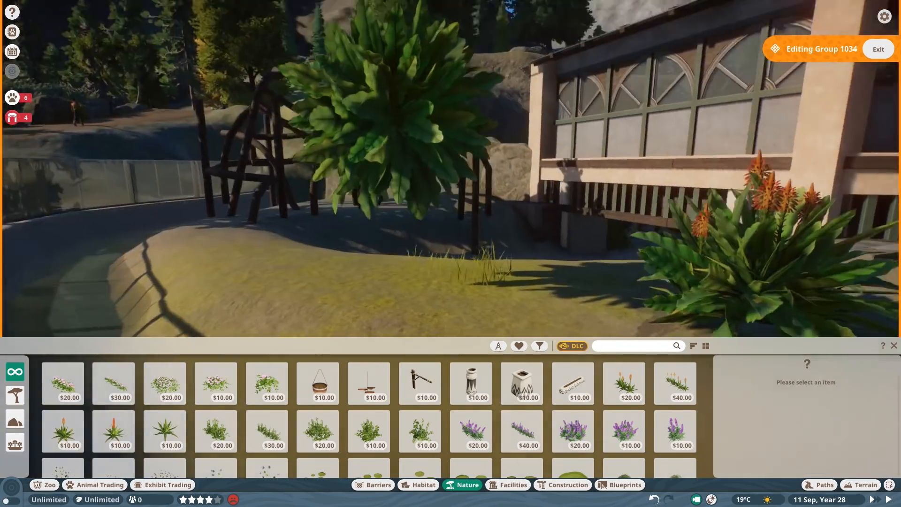
# Save over the existing zoo save and set a GoldenRod plant down on the grass.
pyautogui.click(112, 433)
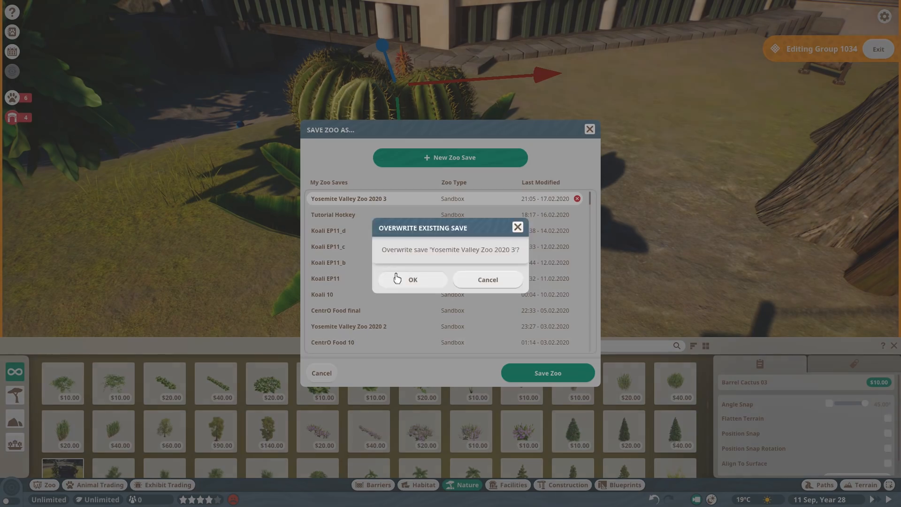
pyautogui.click(412, 279)
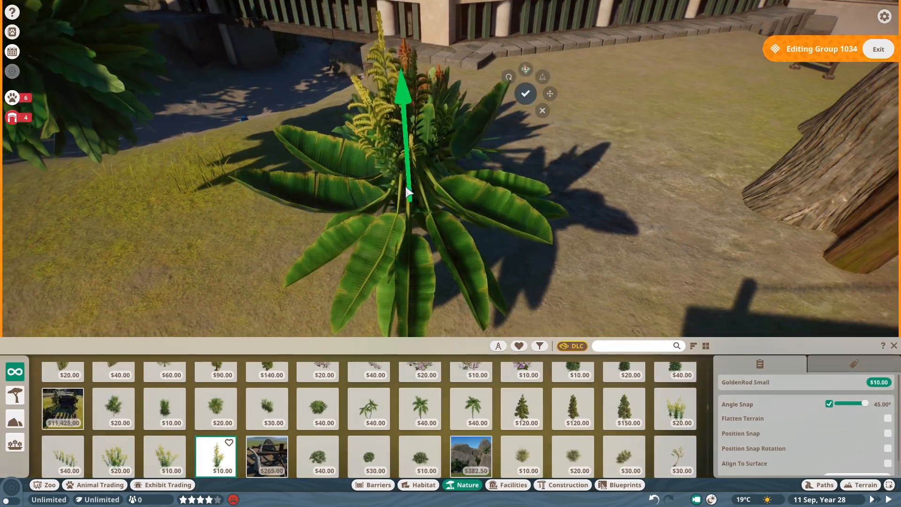
pyautogui.click(525, 93)
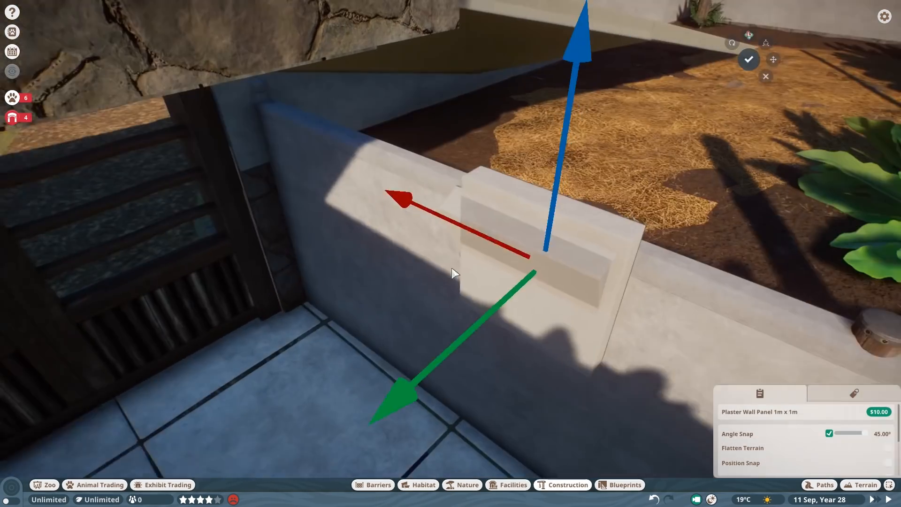
# Place plaster wall panels against the low wall beside the climbing net walkway.
pyautogui.click(567, 485)
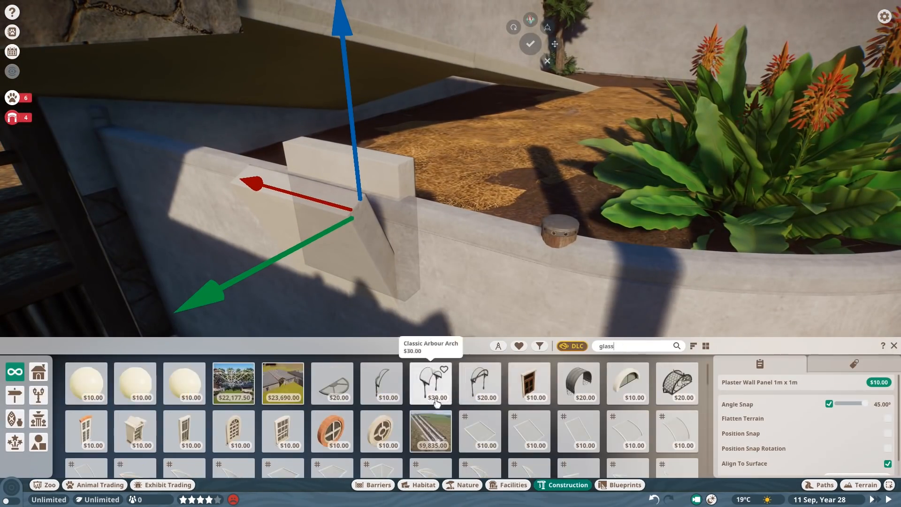
pyautogui.click(578, 417)
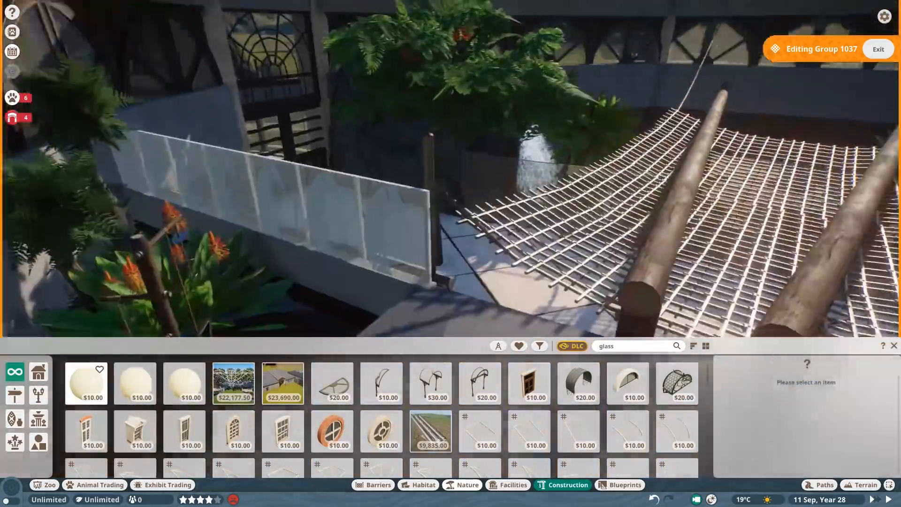
# Place a wooden planter box at the palm's base on the paved walkway and move inside.
pyautogui.click(878, 49)
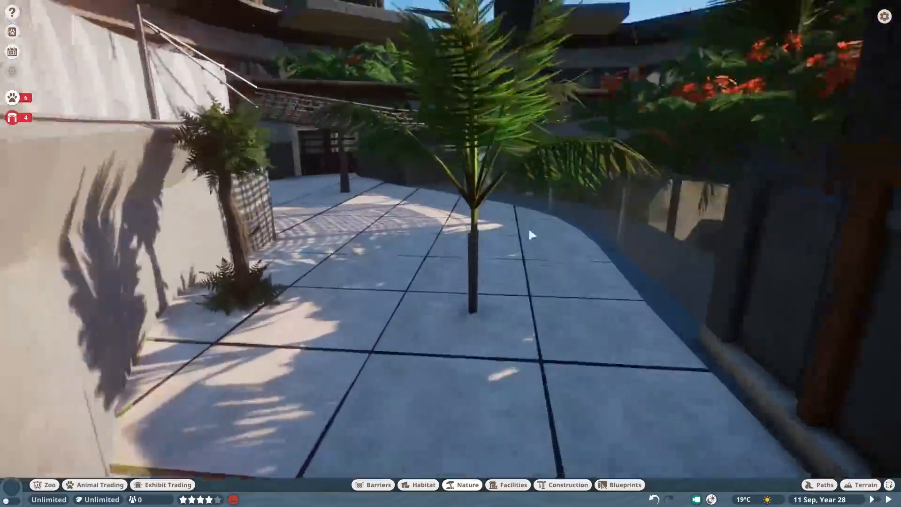
pyautogui.click(512, 485)
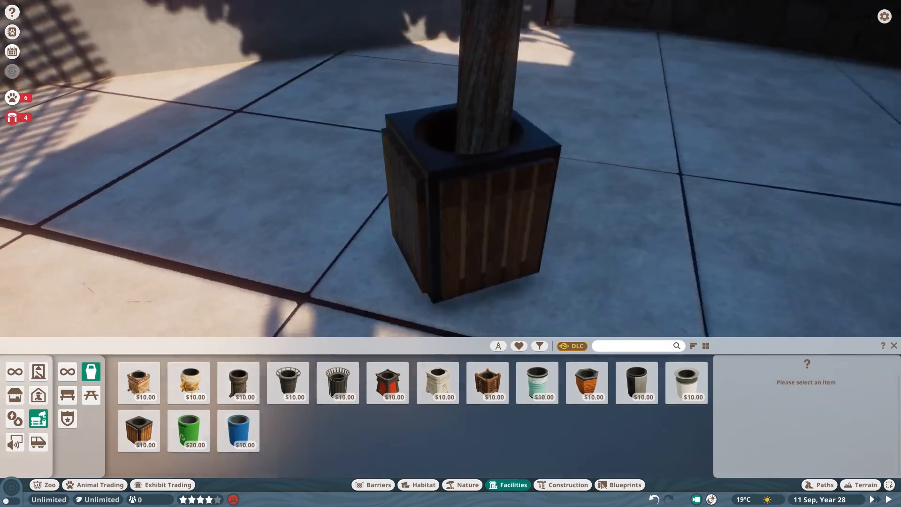
pyautogui.click(468, 485)
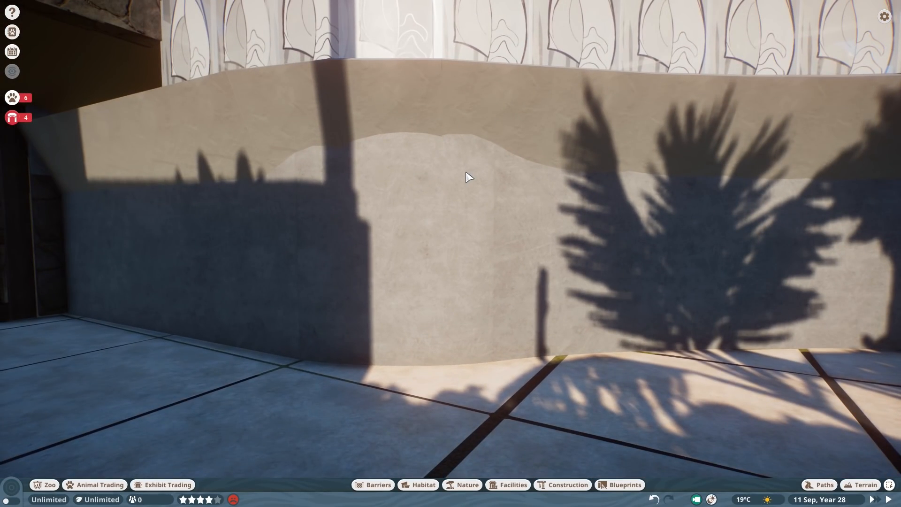
pyautogui.click(567, 485)
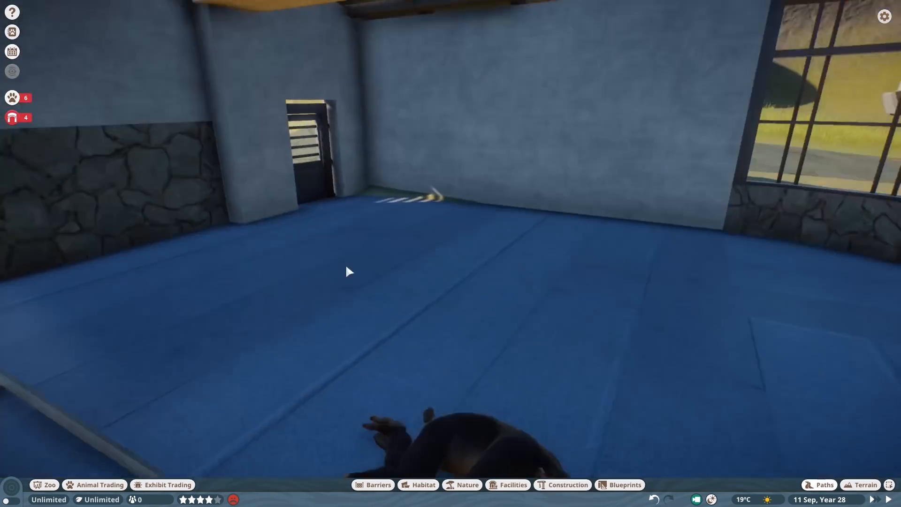
# Fit Tundra Rock Cladding 4x4 02 pieces over the stepped indoor walls by the staircase.
pyautogui.click(467, 484)
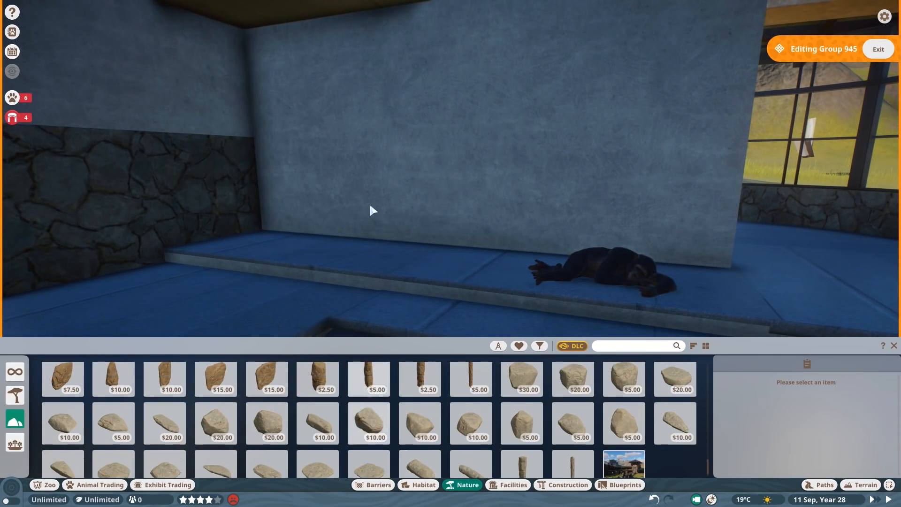
pyautogui.click(266, 456)
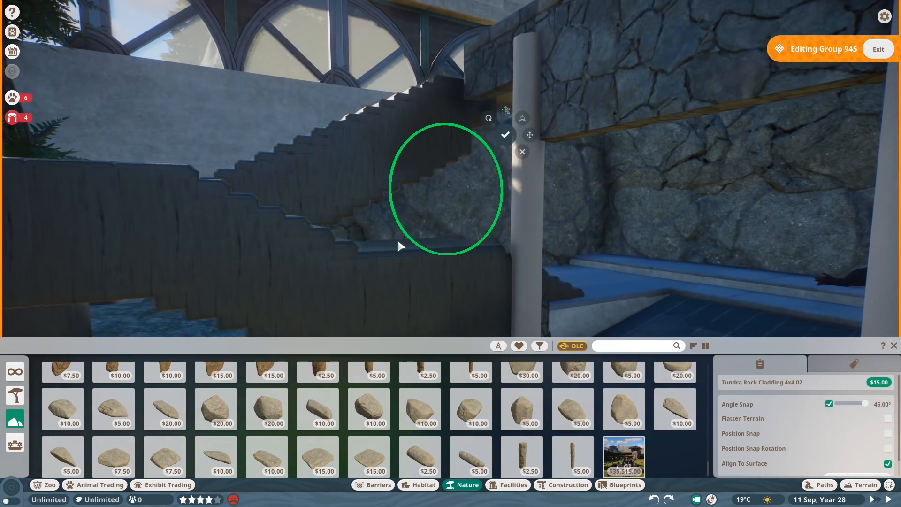
pyautogui.click(266, 457)
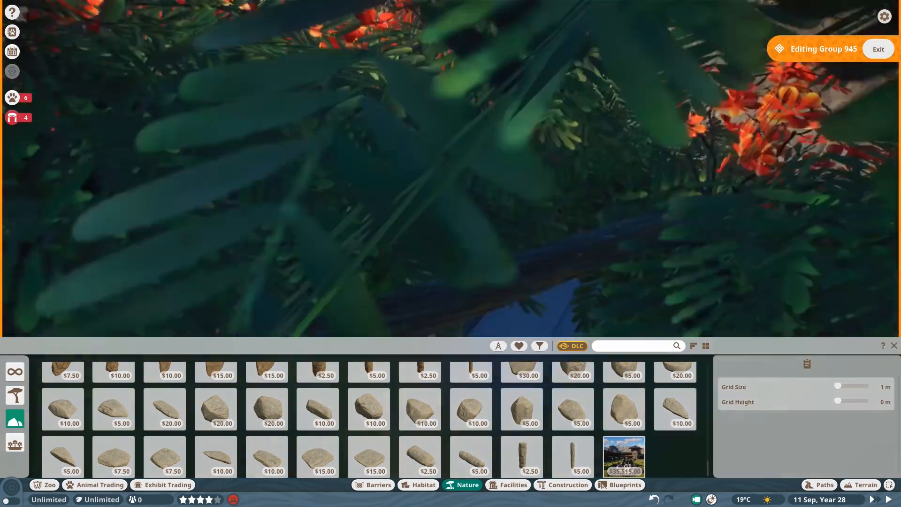
pyautogui.click(417, 485)
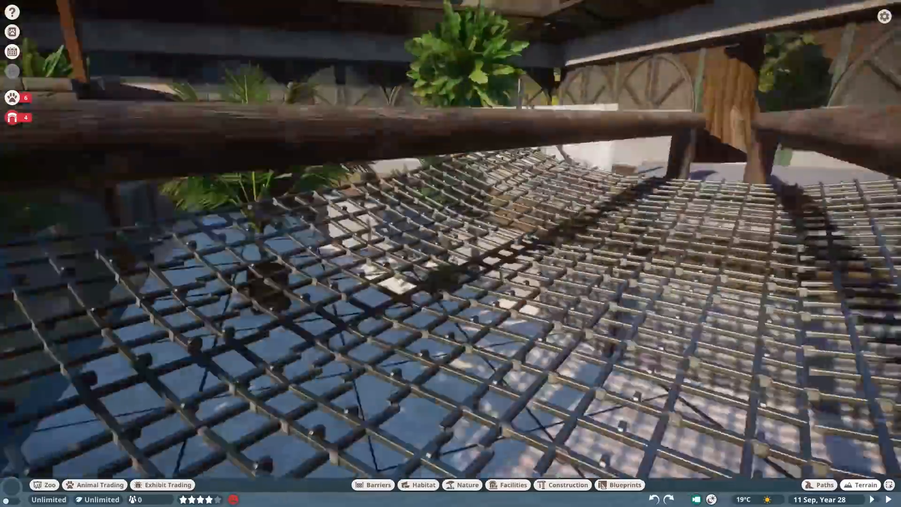
# Browse the Facilities education boards beside the glass viewing window at the waterfall.
pyautogui.click(568, 484)
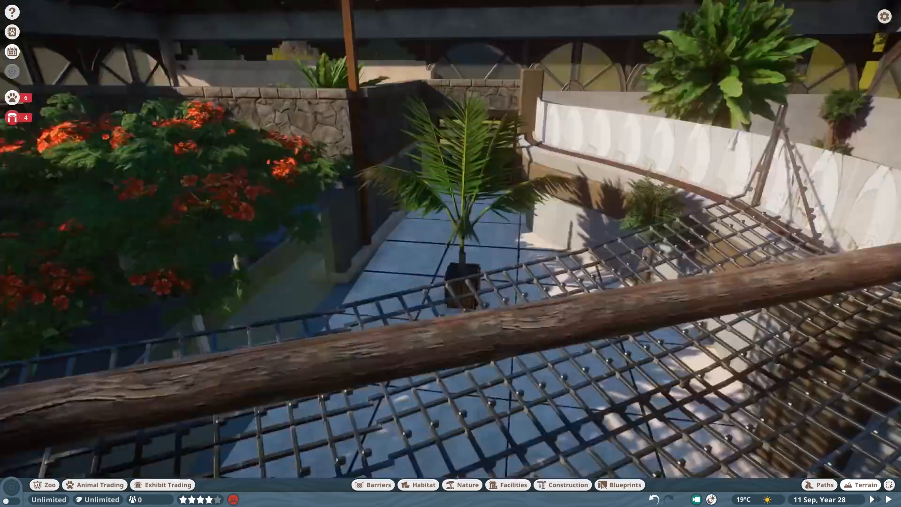
pyautogui.click(508, 485)
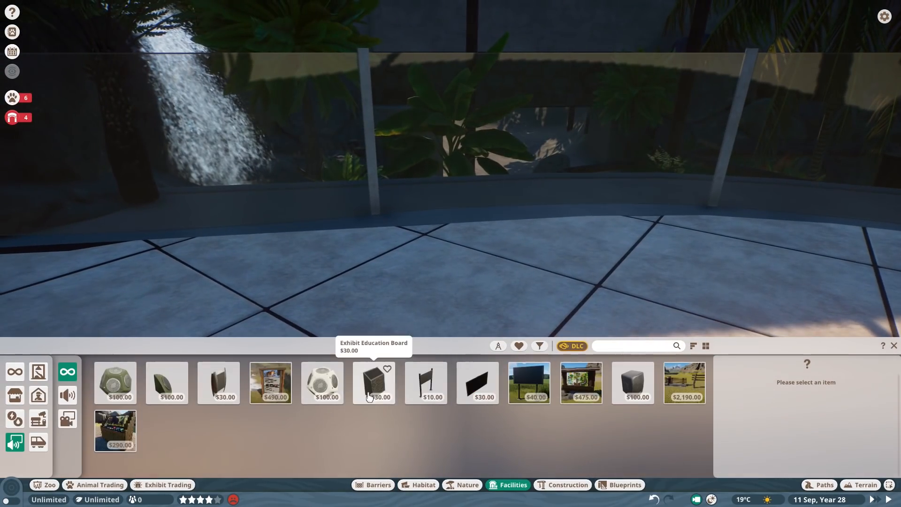
# Set the Conservation Education Board down beside the glass viewing area.
pyautogui.click(218, 382)
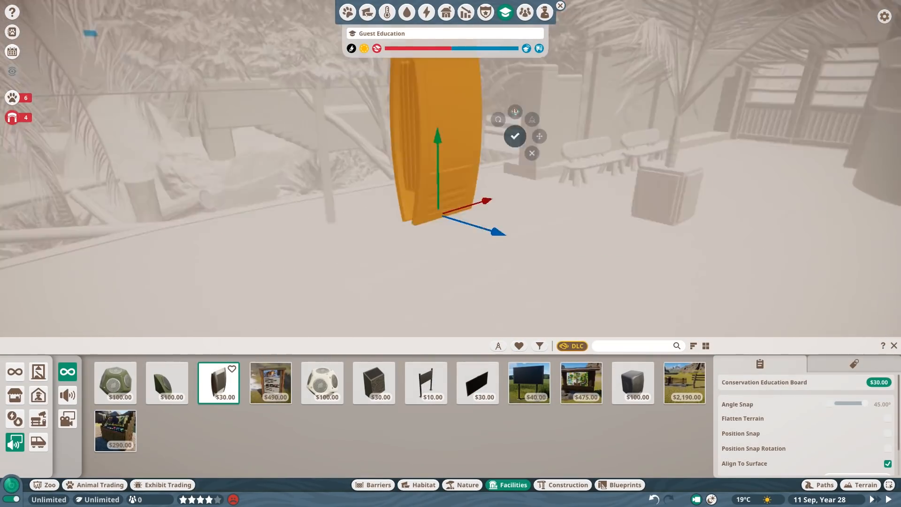
pyautogui.click(515, 136)
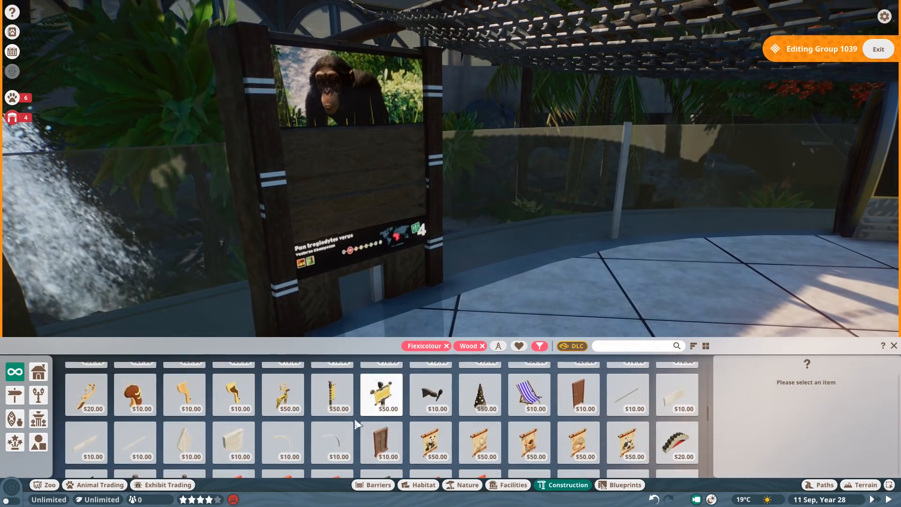
# Frame the board with wooden pieces and list only single Construction pieces for the roof.
pyautogui.click(381, 395)
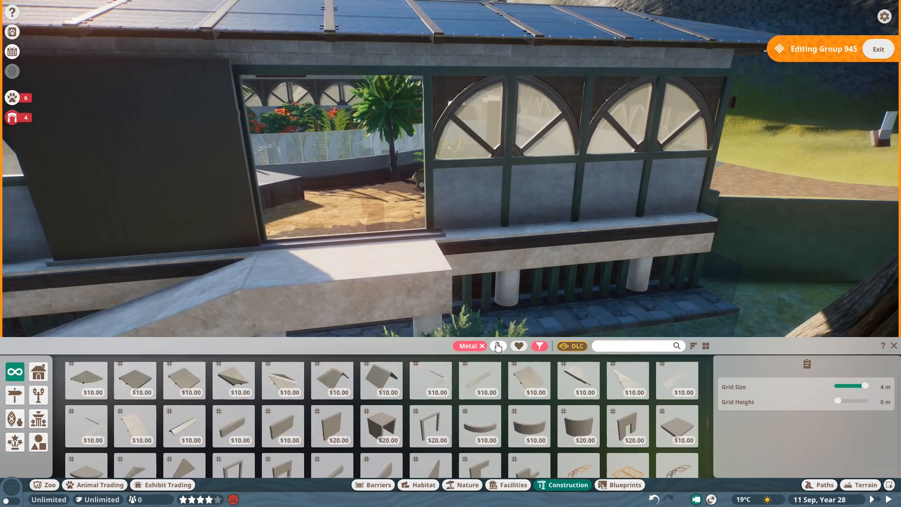
pyautogui.click(529, 452)
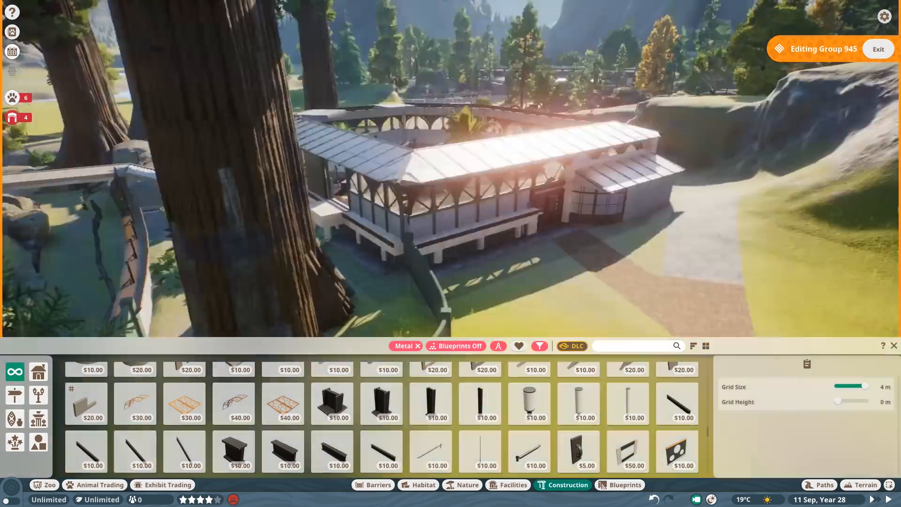
pyautogui.click(381, 451)
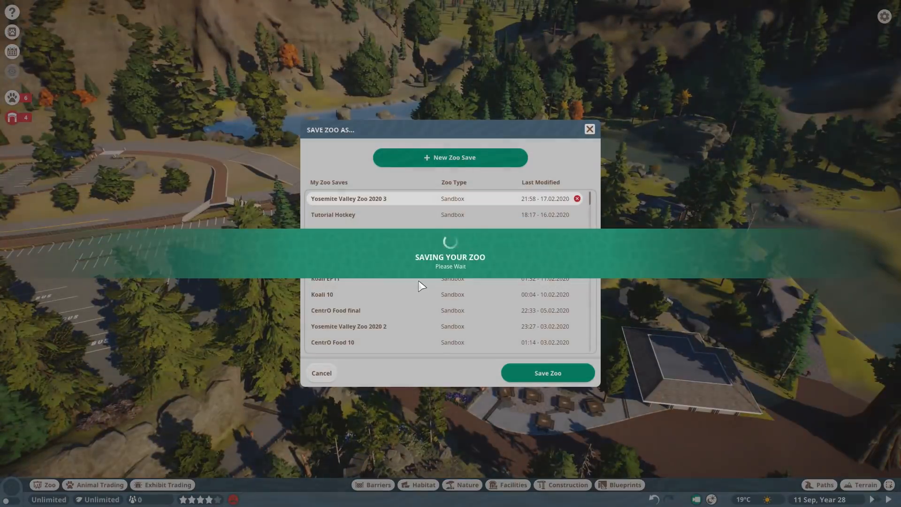
# Save the zoo over the existing save file.
pyautogui.click(546, 373)
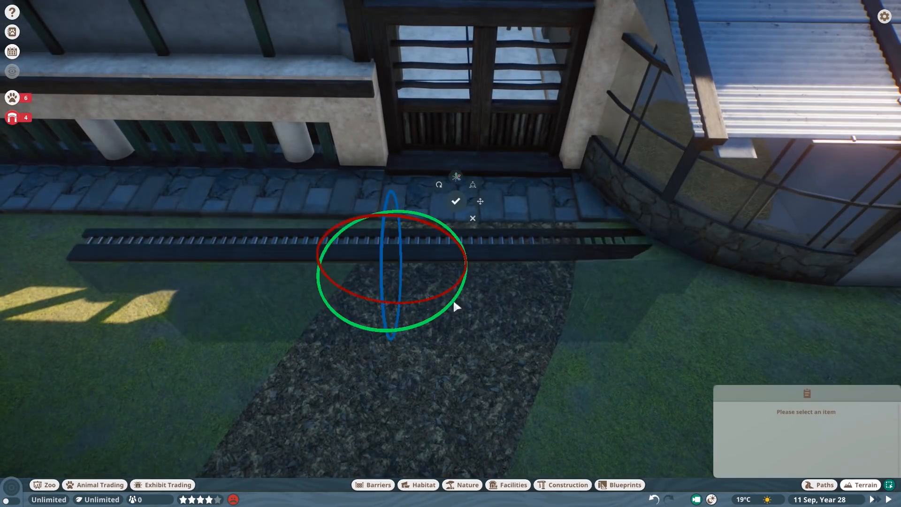
# Flatten the ground behind the chimpanzee house with the terrain tools.
pyautogui.click(863, 484)
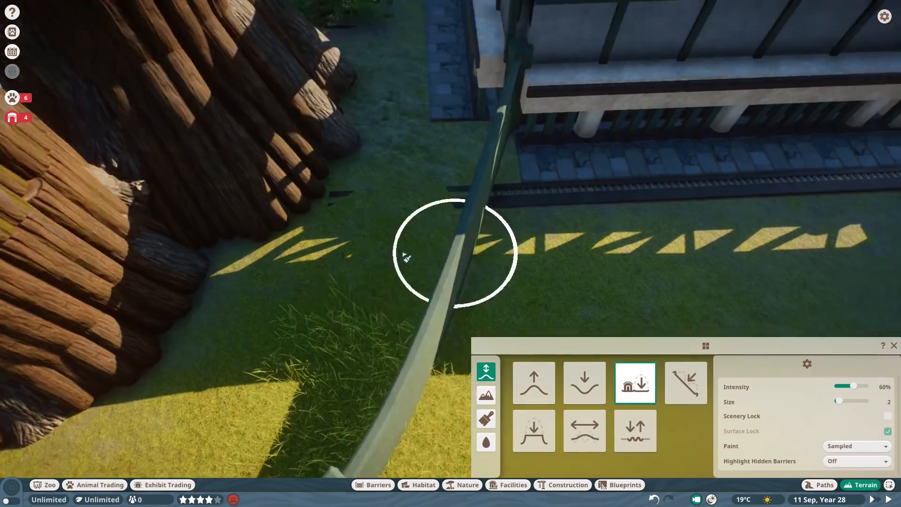
pyautogui.click(467, 484)
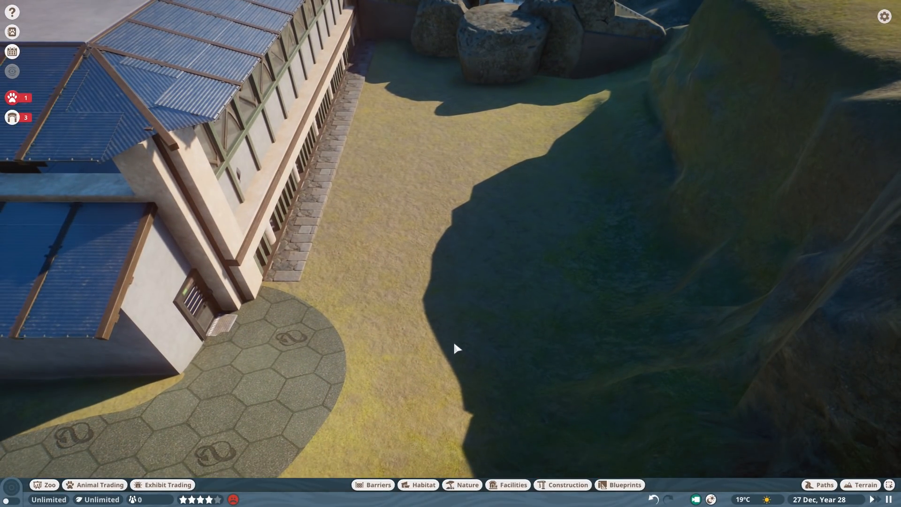
# Place two staff facility buildings behind the house and extend the hexagon path to them.
pyautogui.click(506, 484)
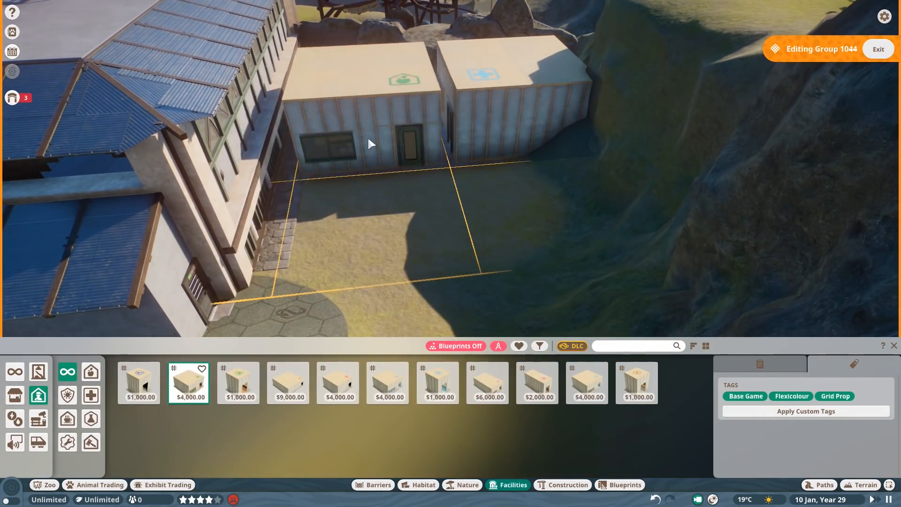
pyautogui.click(486, 382)
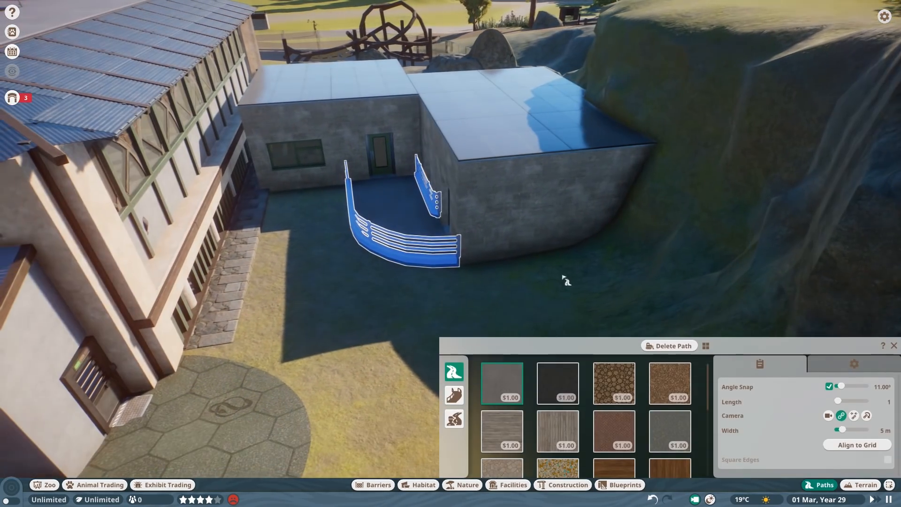
pyautogui.click(454, 418)
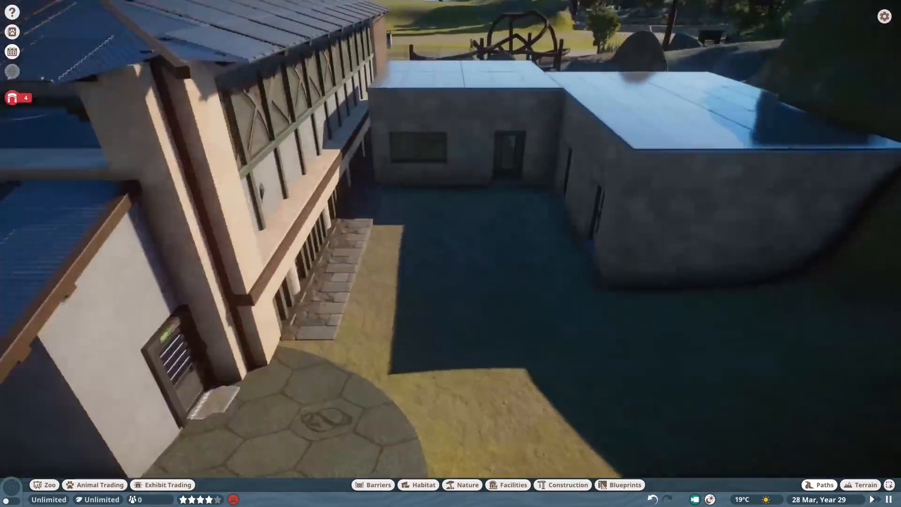
pyautogui.click(825, 485)
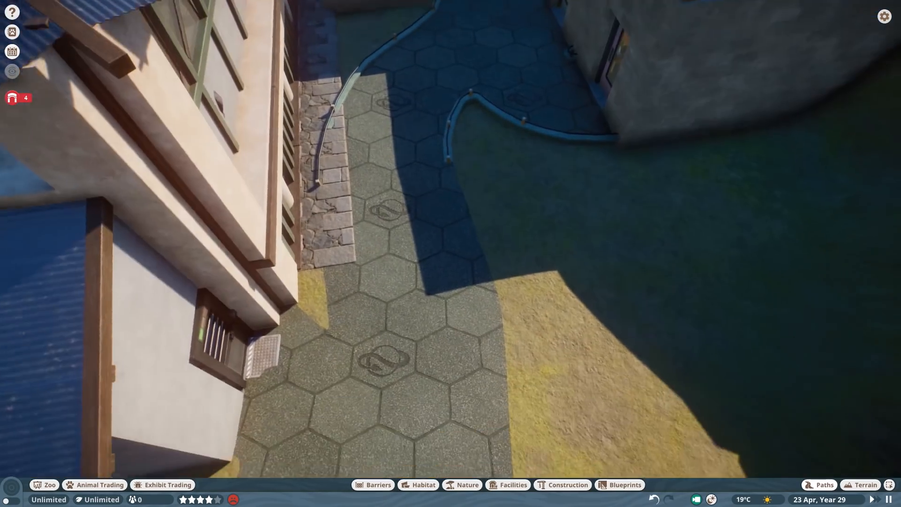
pyautogui.click(467, 485)
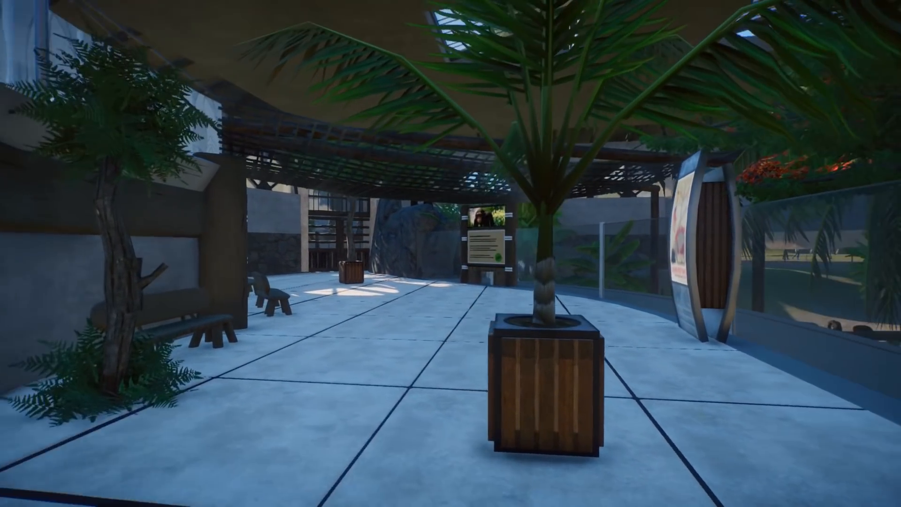
pyautogui.moveTo(451, 254)
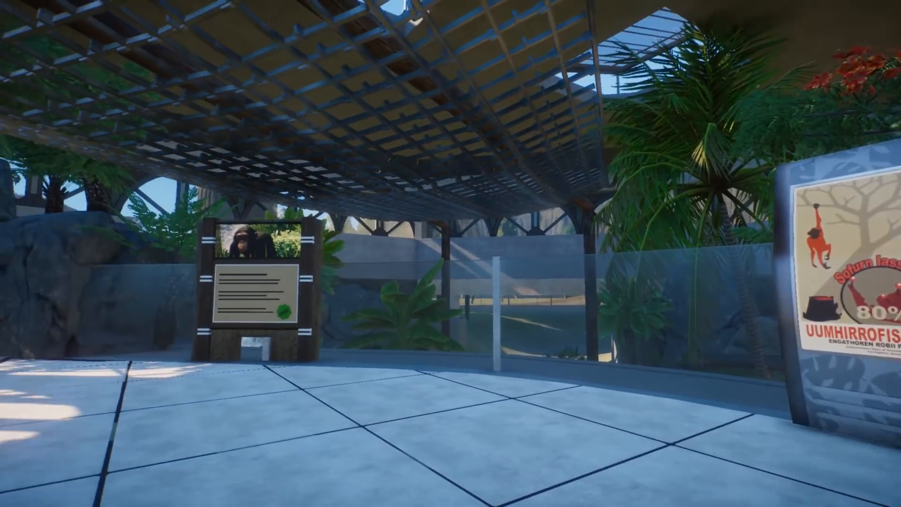
pyautogui.moveTo(451, 253)
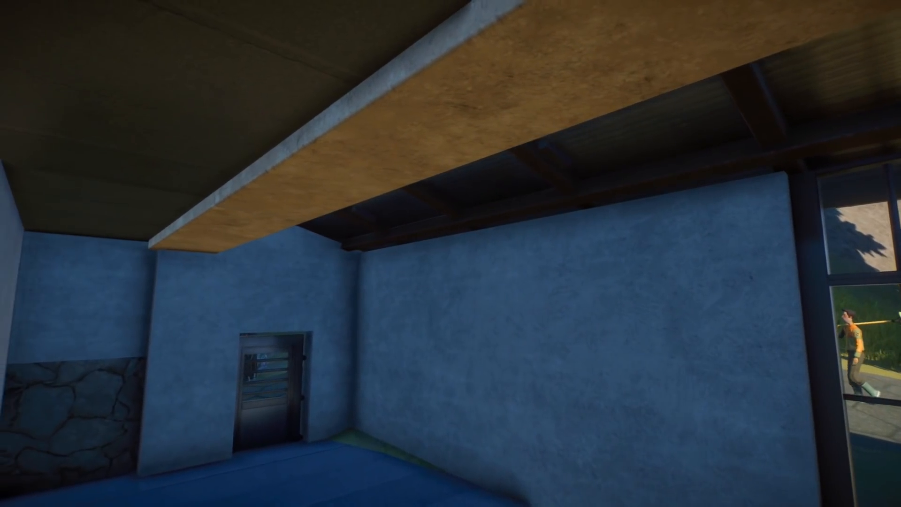
pyautogui.moveTo(451, 253)
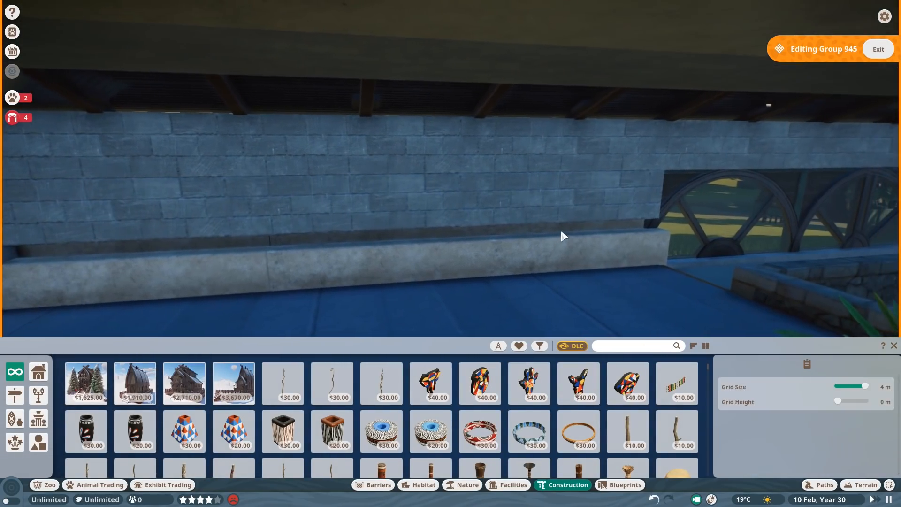
# Enter Construction group editing for the stone block wall inside the house.
pyautogui.click(878, 48)
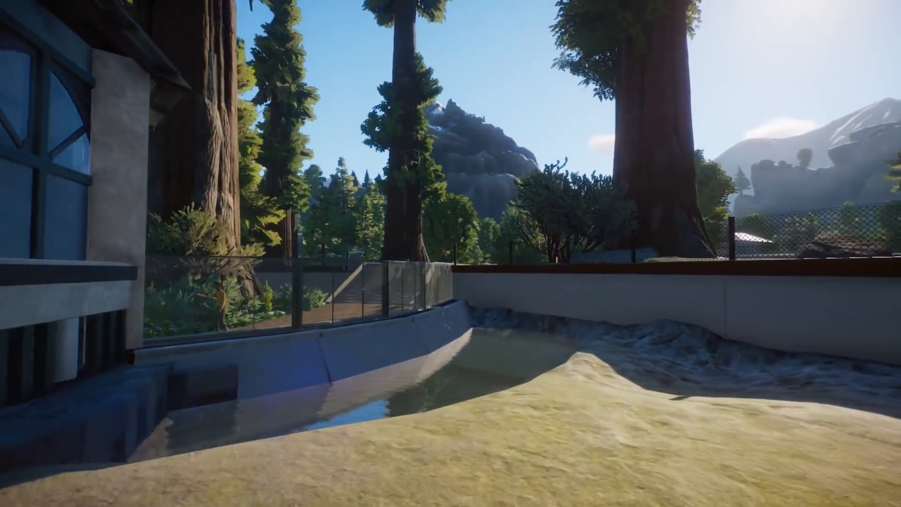
pyautogui.hscroll(-3)
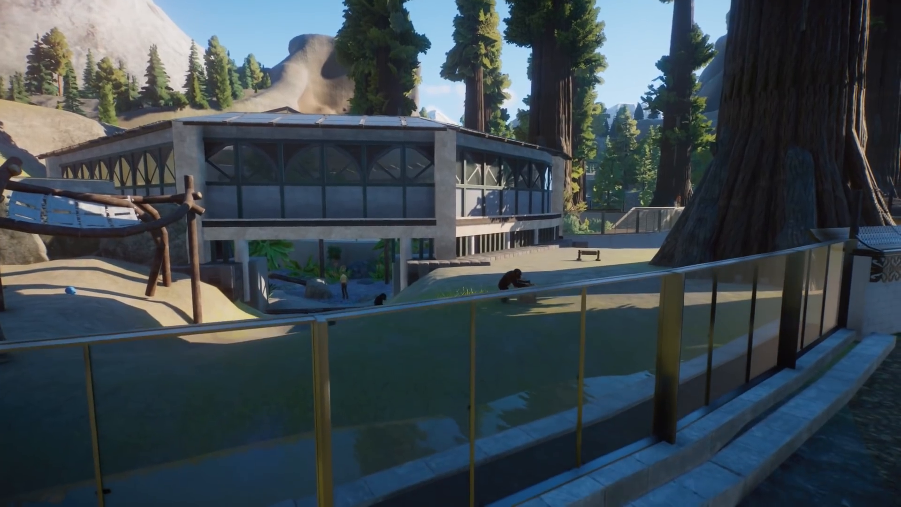
pyautogui.hscroll(3)
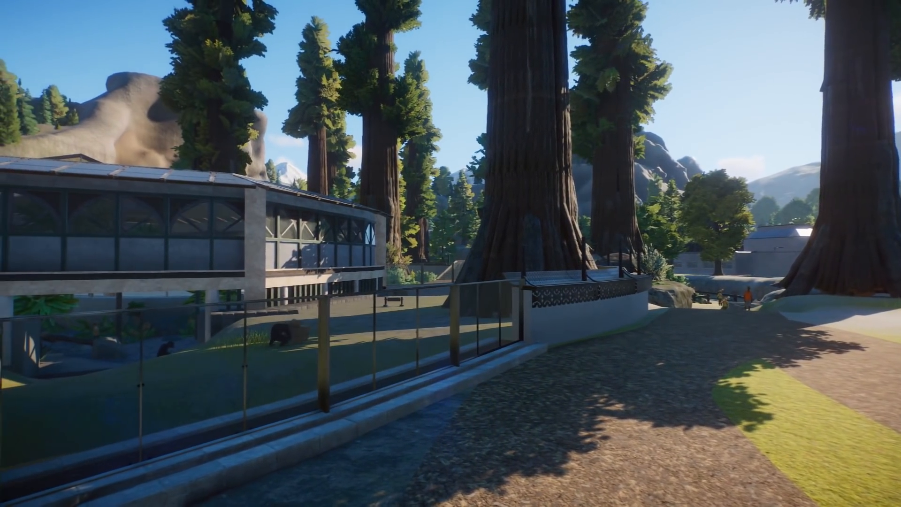